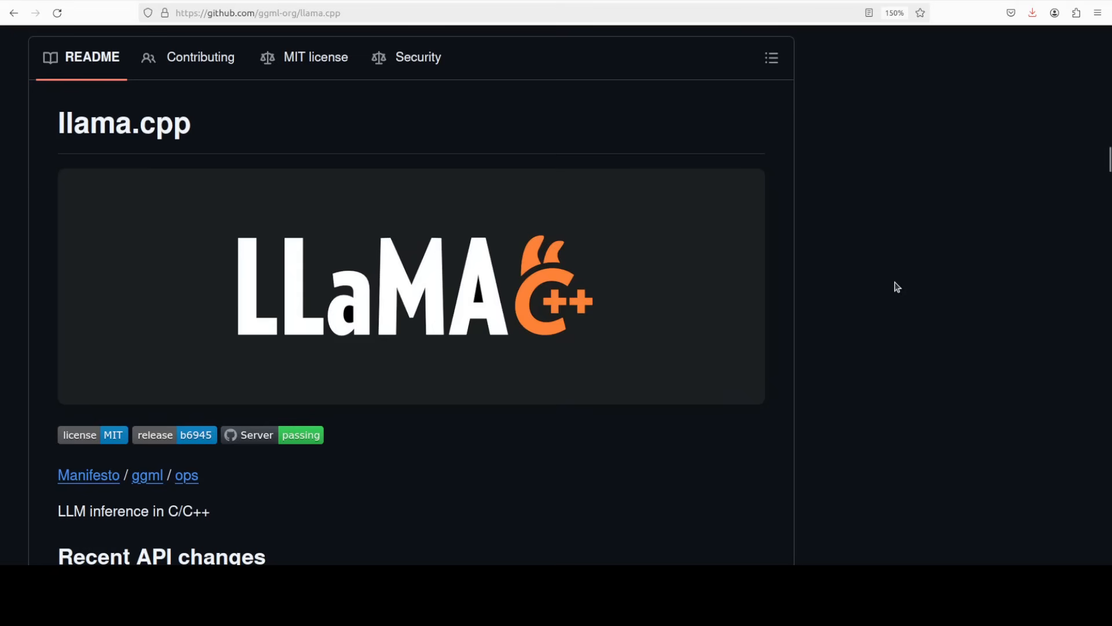
mouse_move(896, 285)
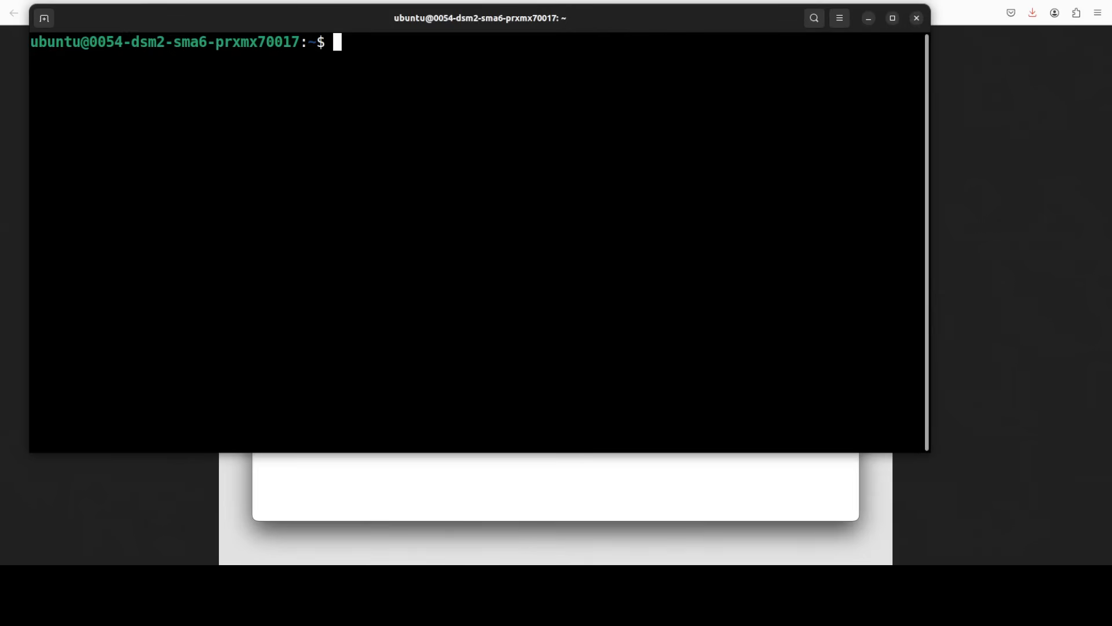
Step: Check for nix, paste and run the Nix installer, then source nix.fish
text(which nix)
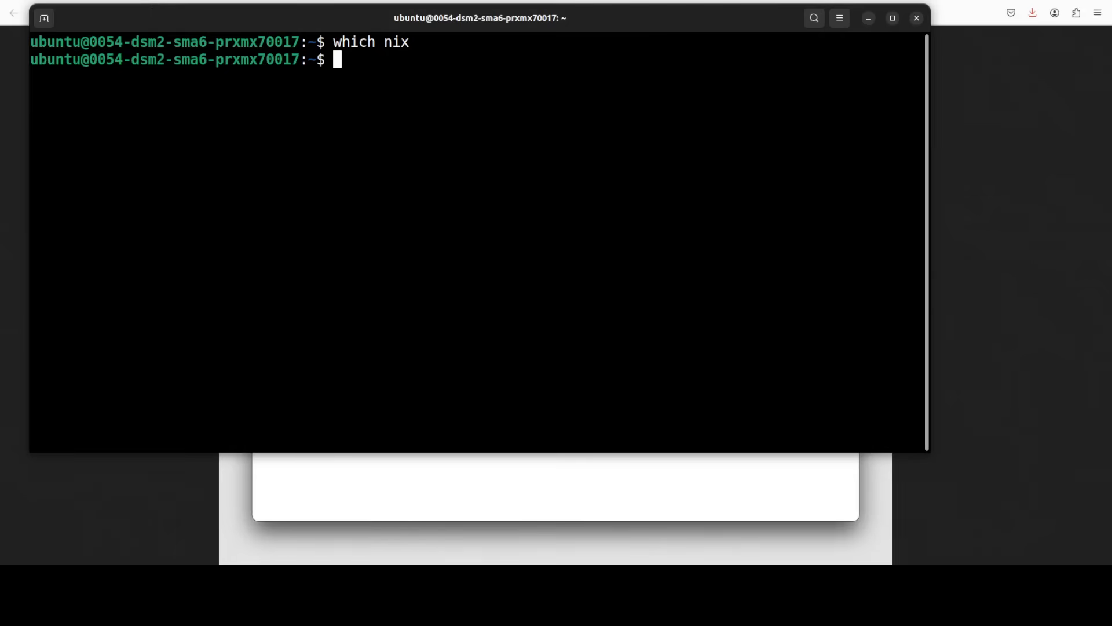
right_click(398, 177)
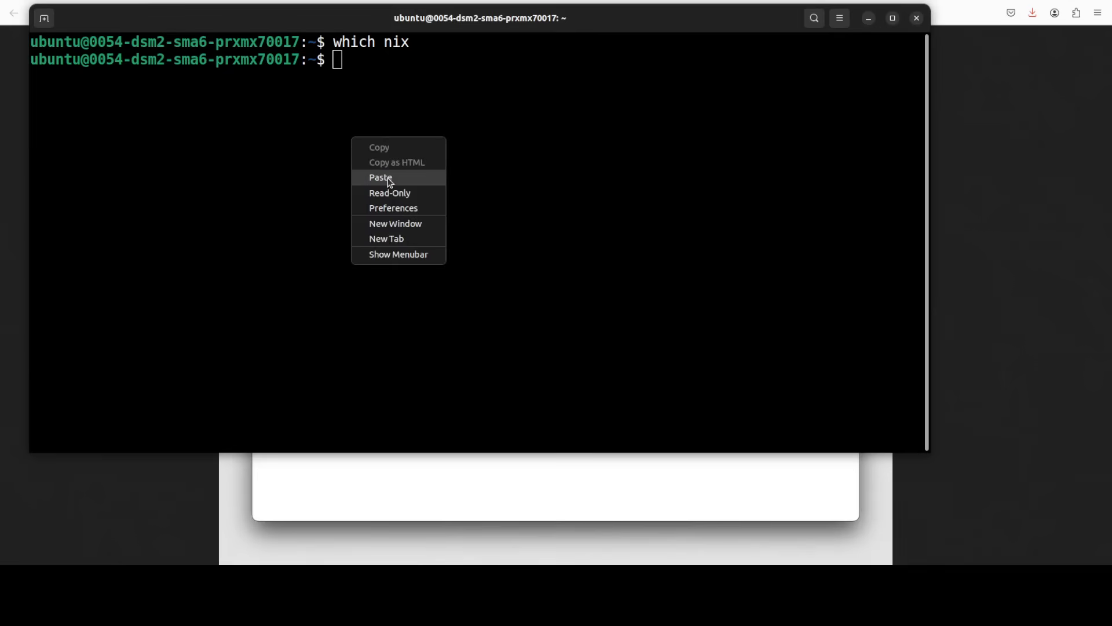
click(380, 177)
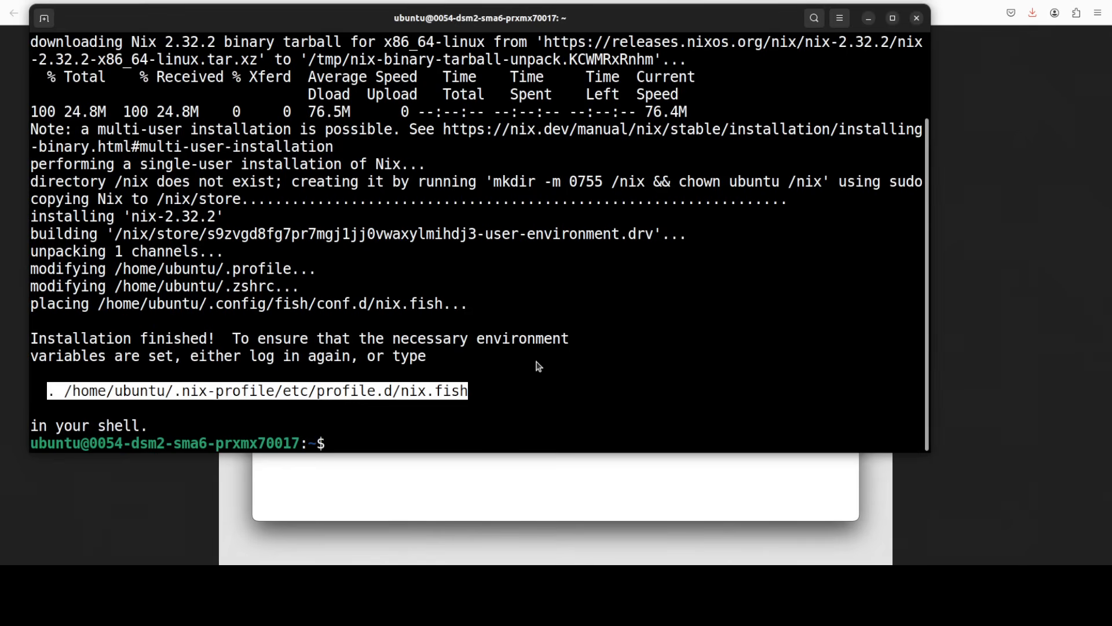
text(. /home/ubuntu/.nix-profile/etc/profile.d/nix.fish)
text(which nix)
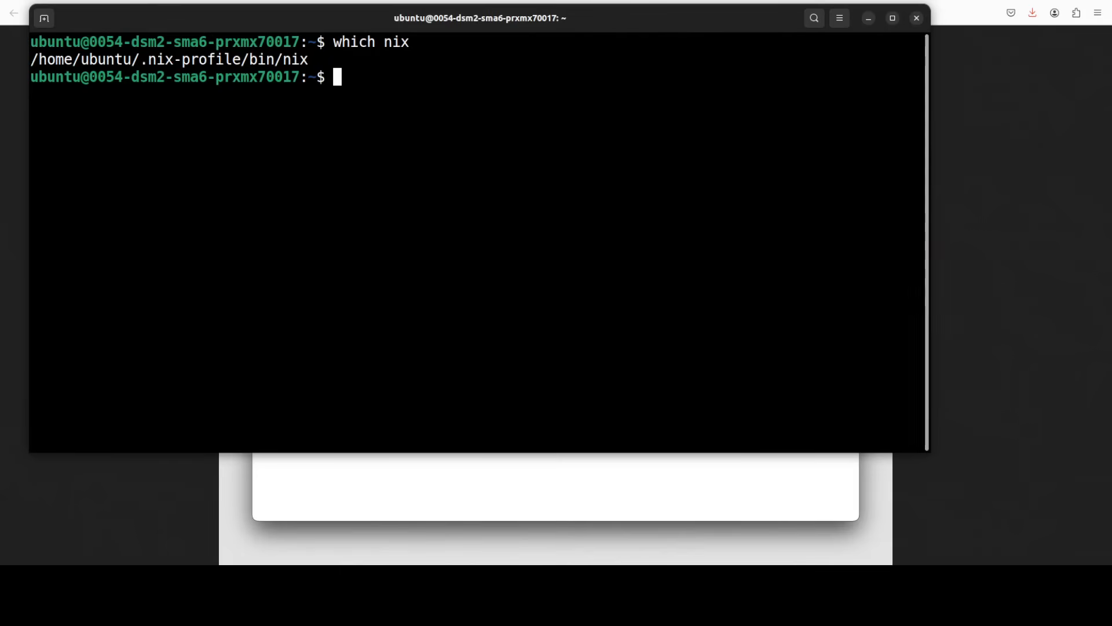
Step: Paste the which llama-server and --version checks, then clear the terminal
right_click(432, 142)
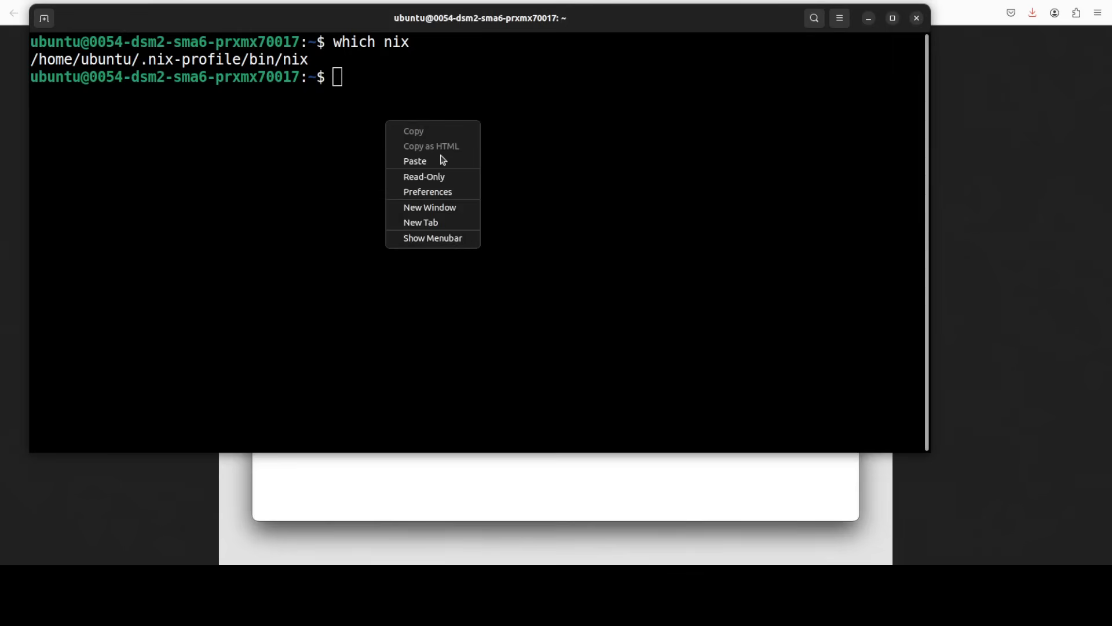
click(414, 161)
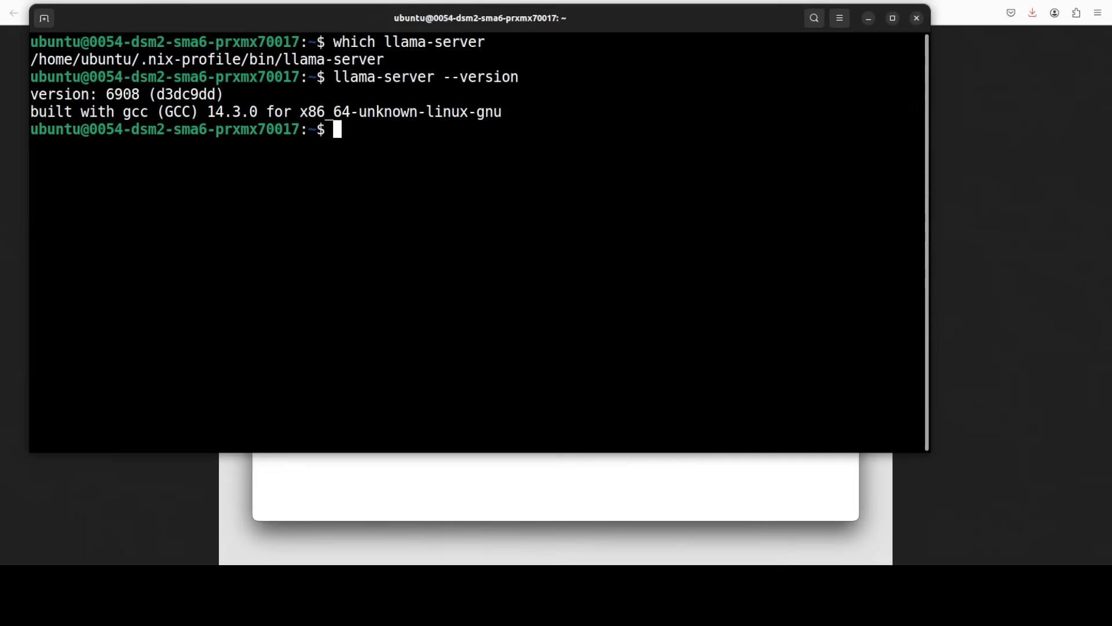
text(clea)
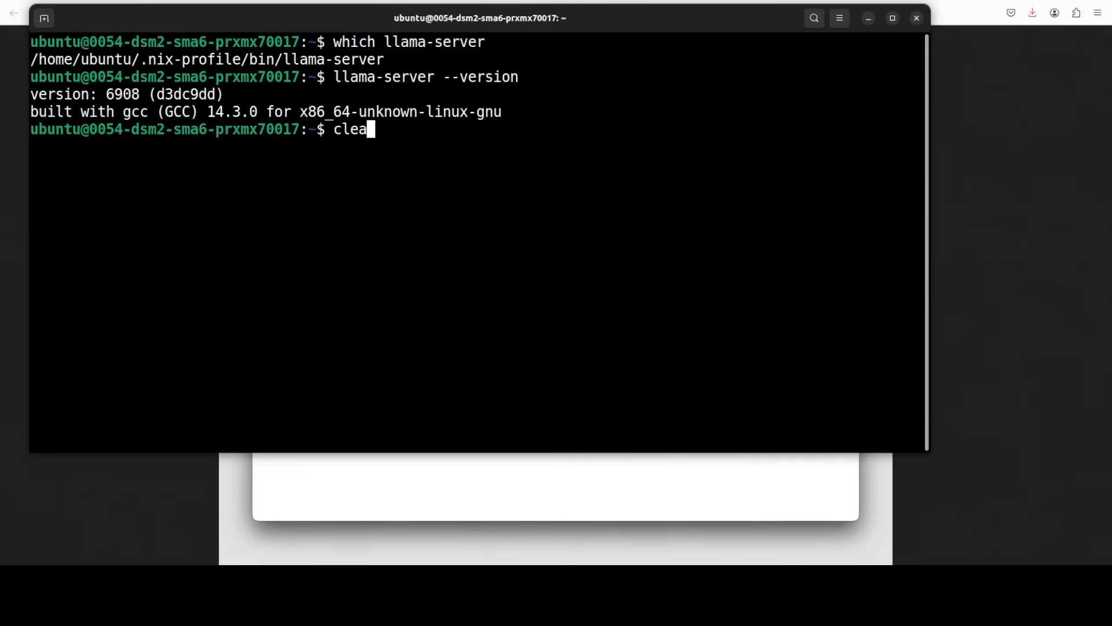
Step: Launch llama-server loading the gpt-oss 20B model
right_click(386, 138)
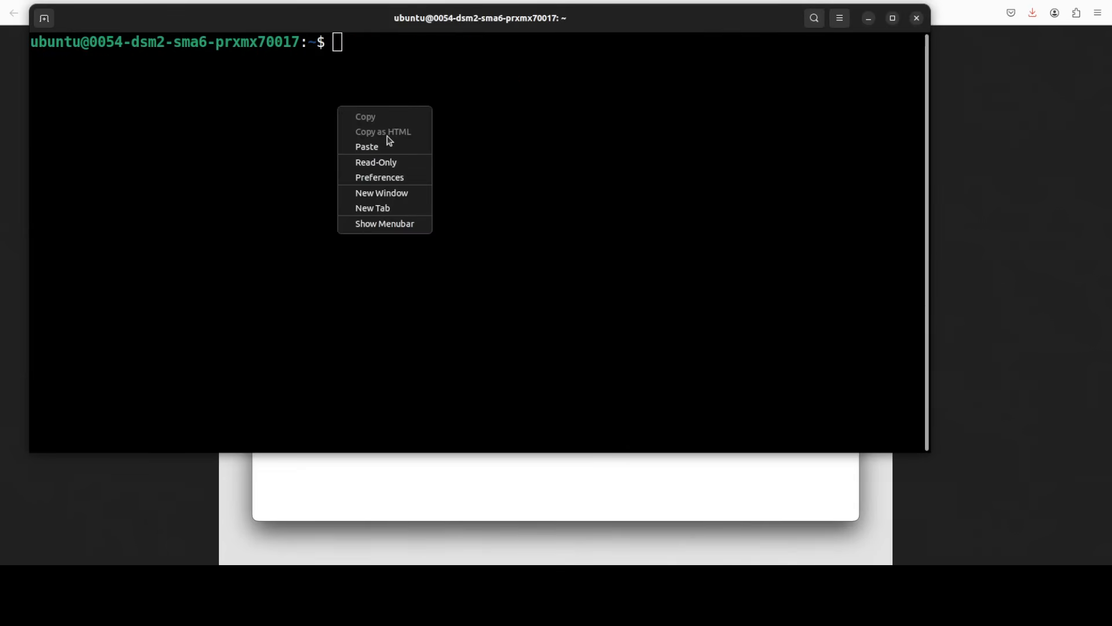
click(367, 146)
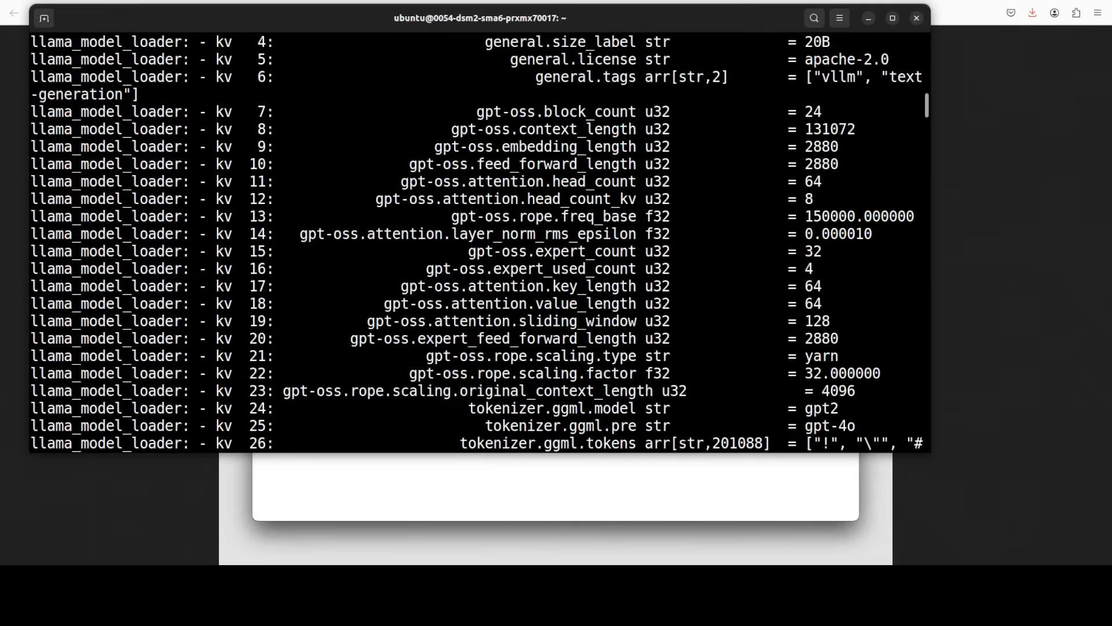
scroll(down, 3)
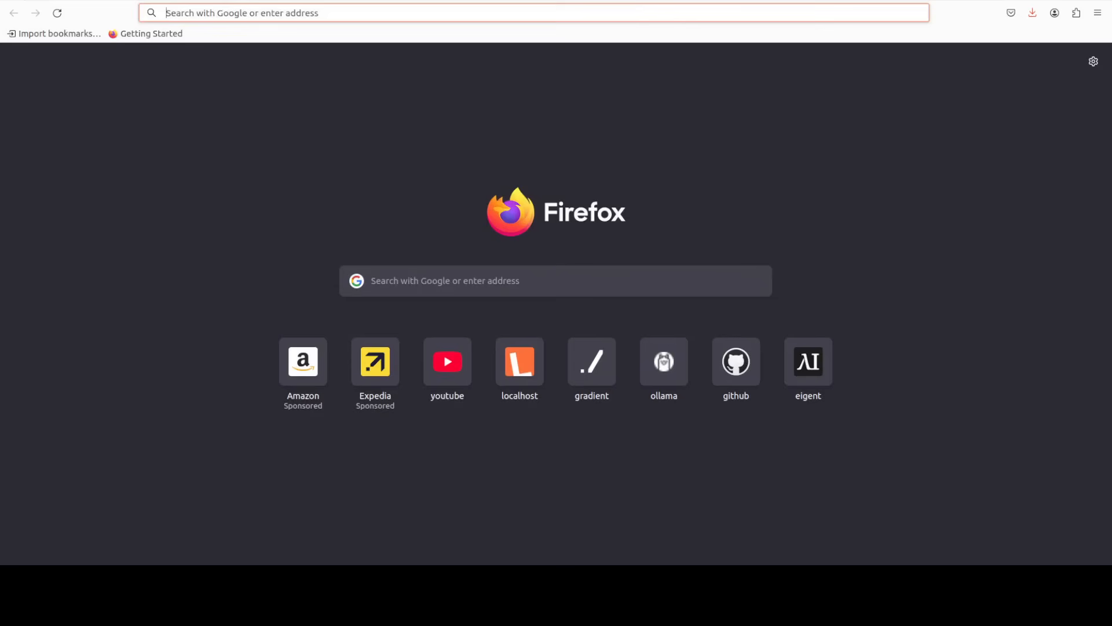
text(http://127.0.0.1:8033)
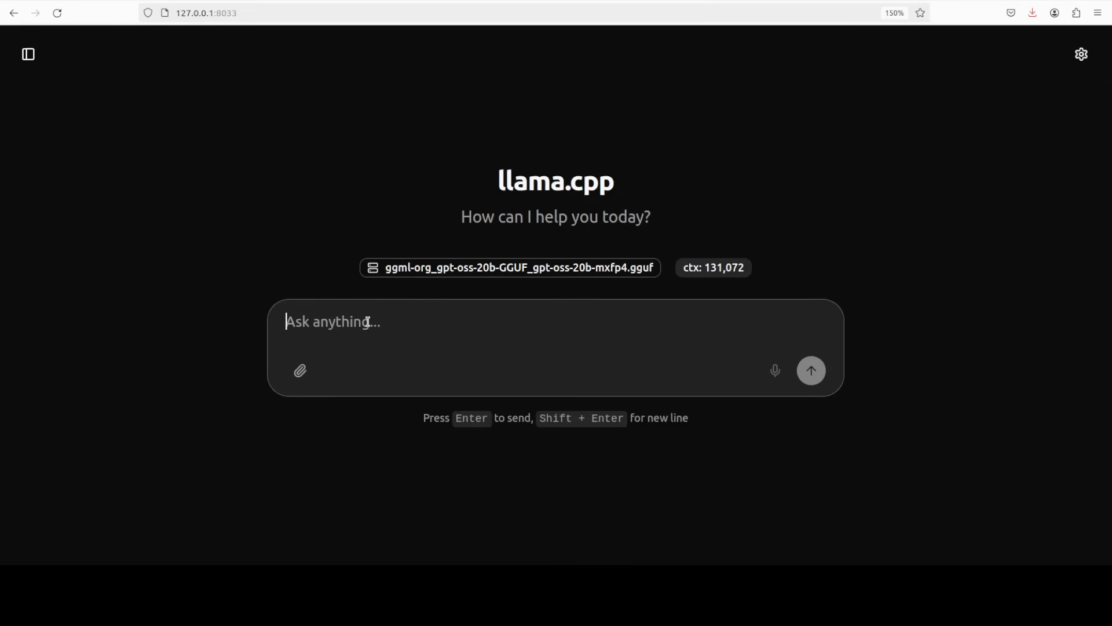
text(HELLO)
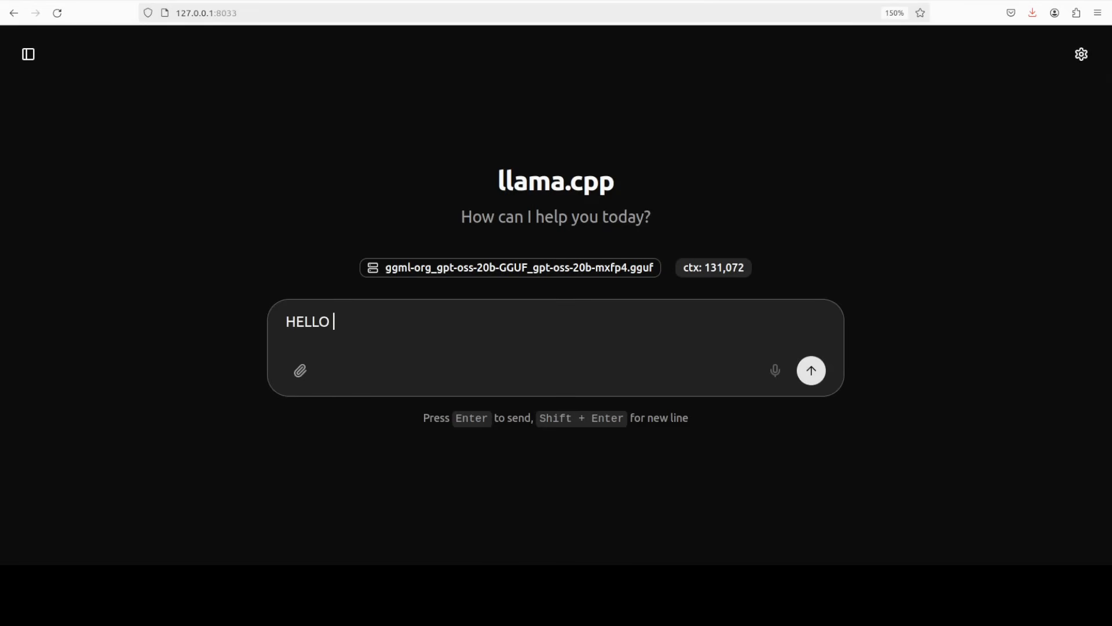
text(Hello)
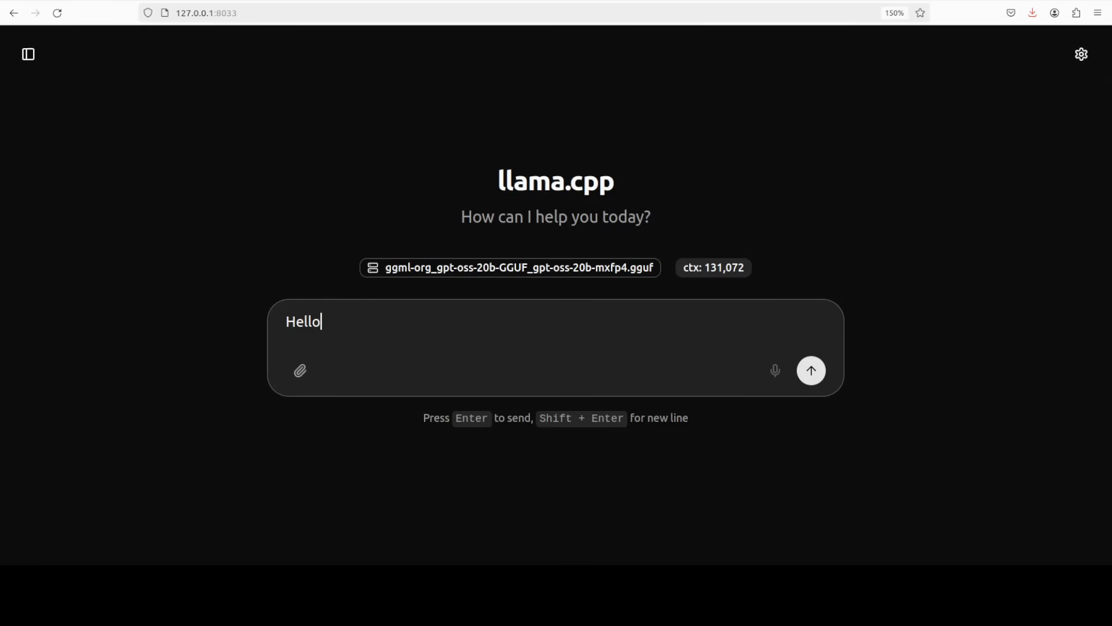
text(hwo)
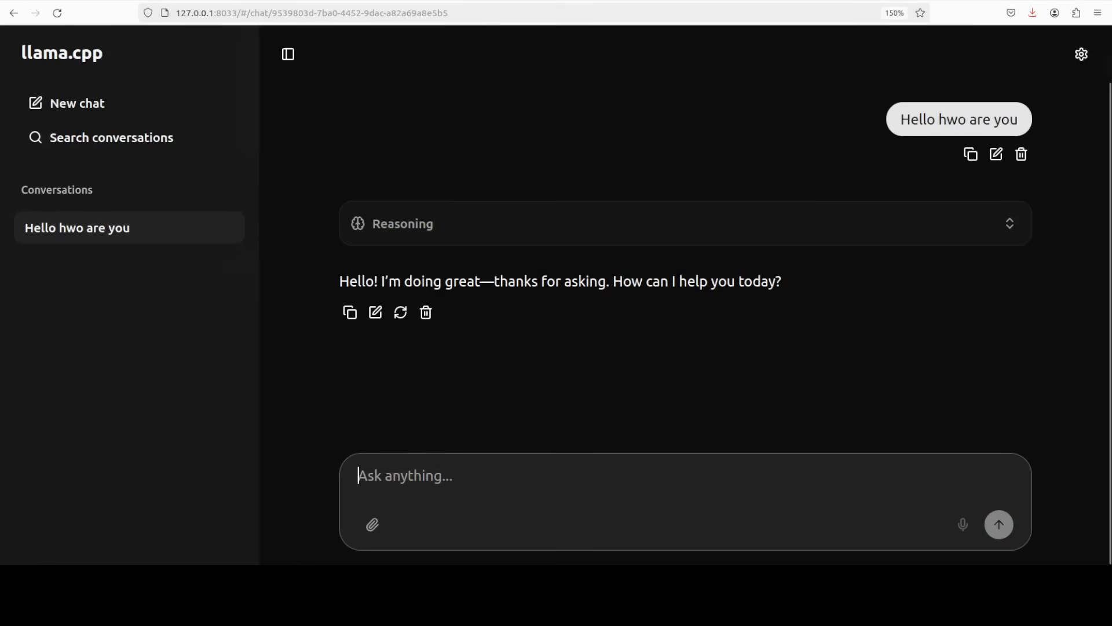
Step: Expand the Reasoning panel to see how the model interpreted the greeting
click(372, 525)
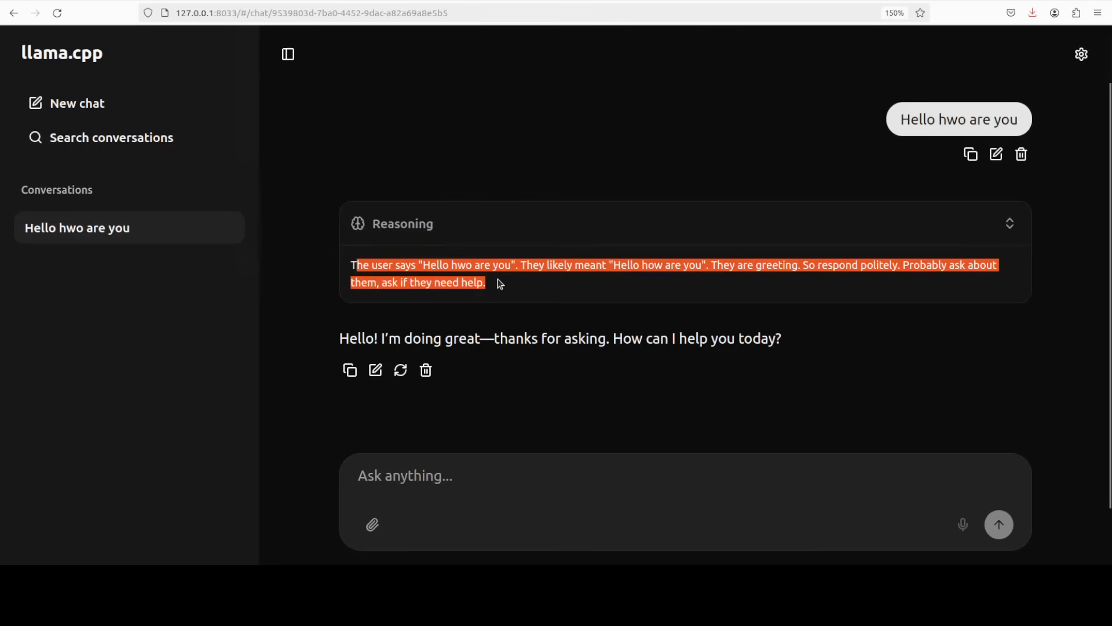
mouse_move(97, 385)
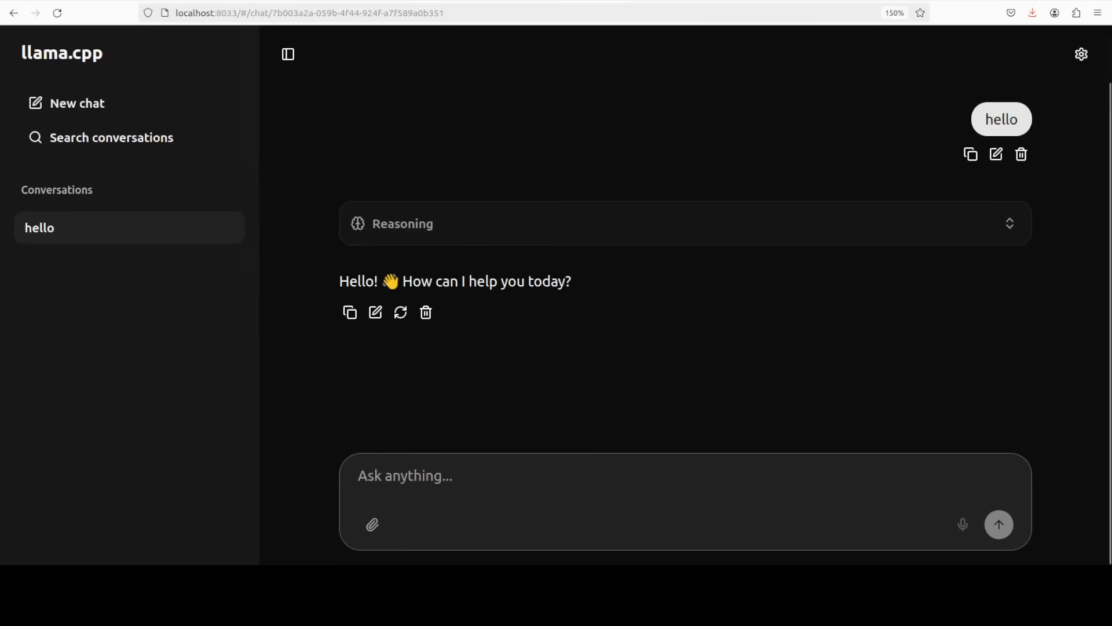
Step: Attach ebook.txt and send 'what is the title of ebook'
click(372, 524)
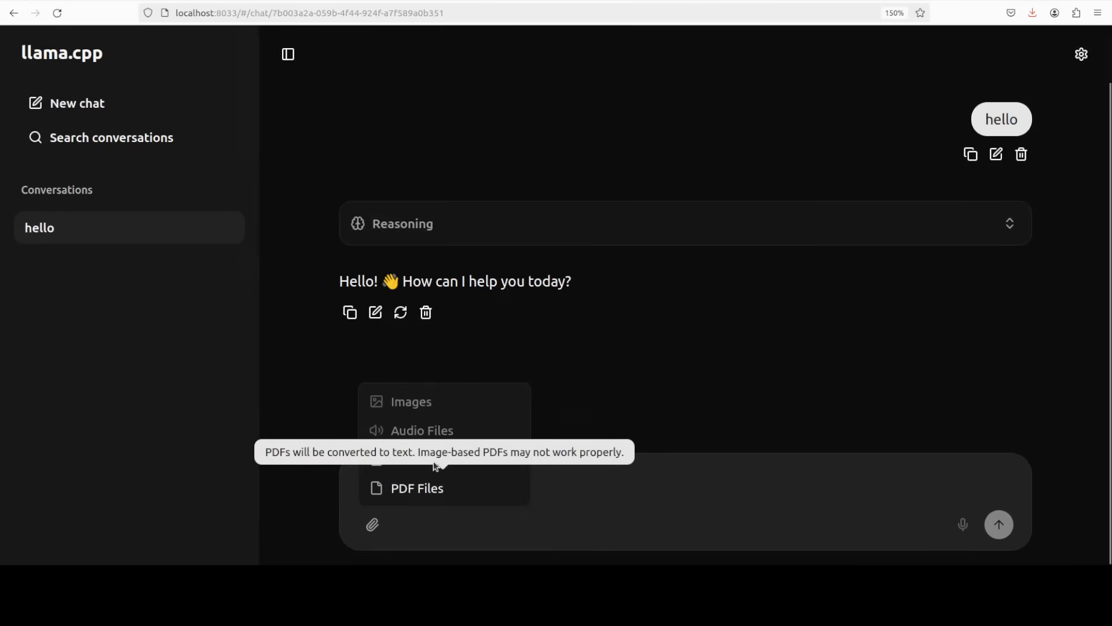
mouse_move(475, 470)
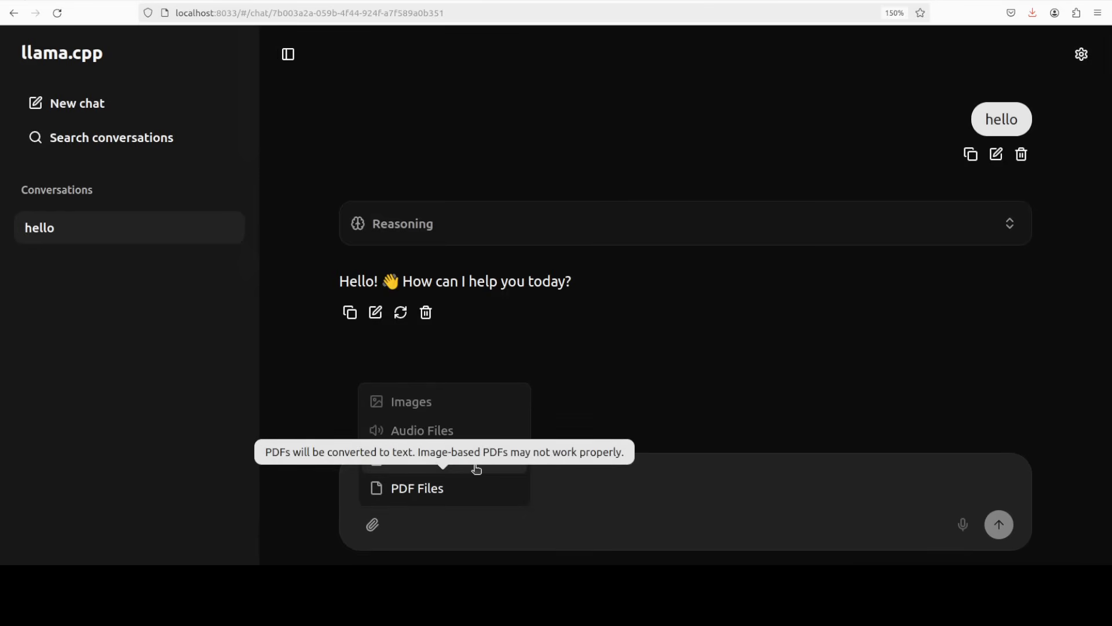
click(417, 488)
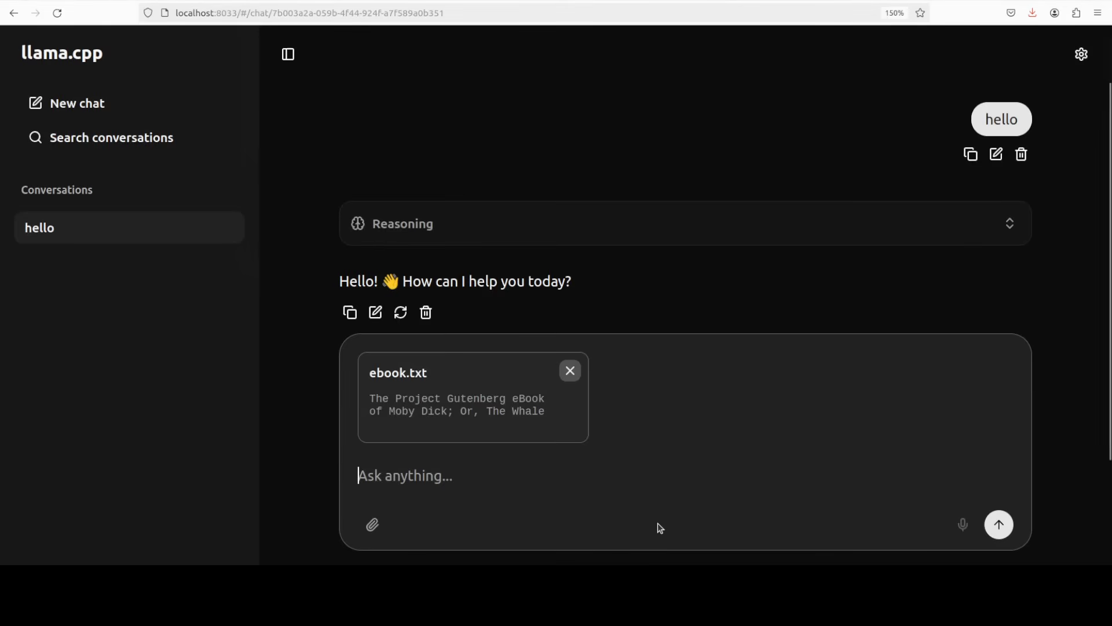
text(what is the title)
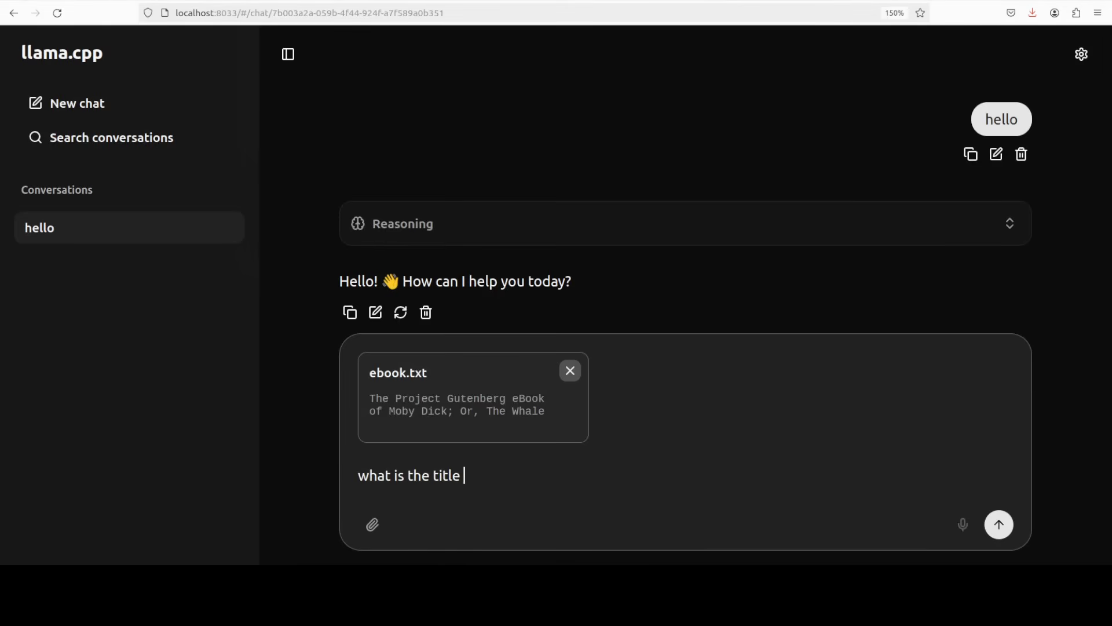
click(998, 524)
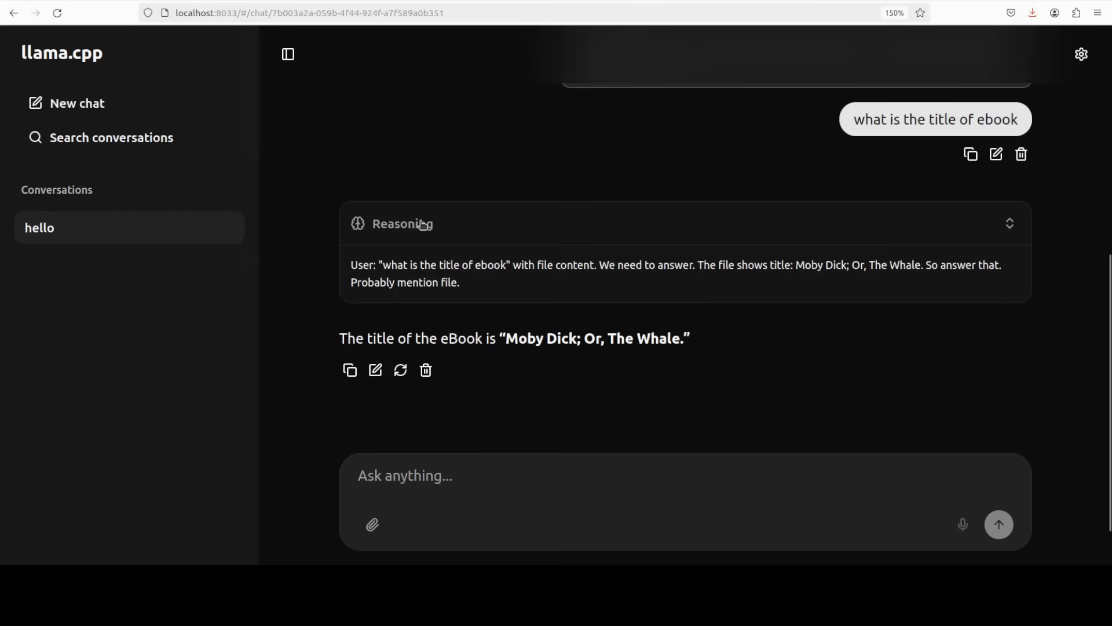
mouse_move(1080, 54)
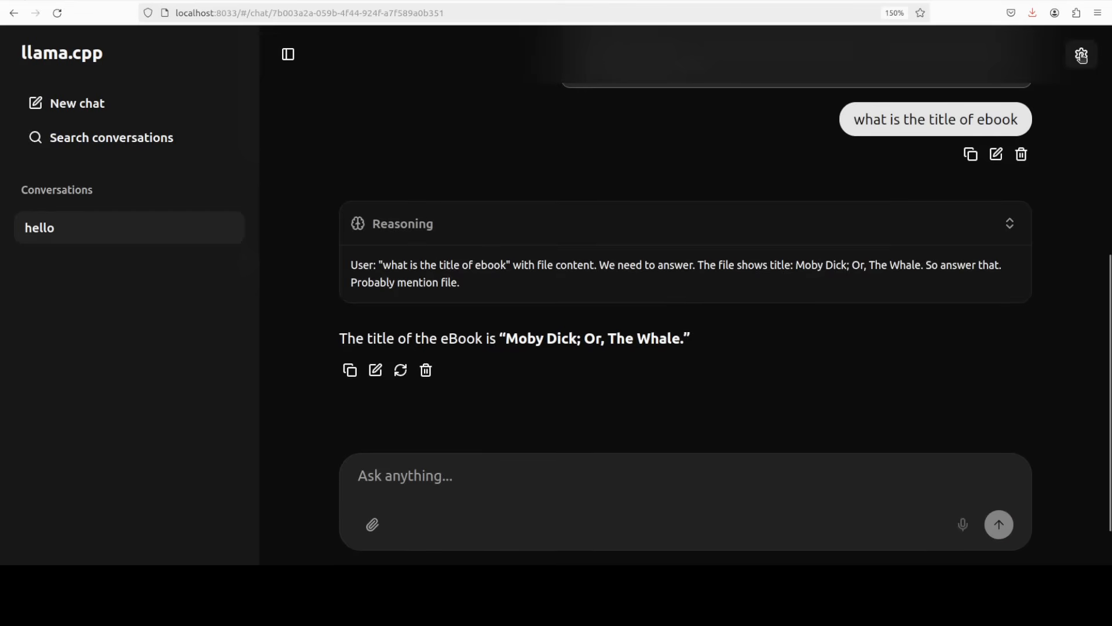
click(1081, 56)
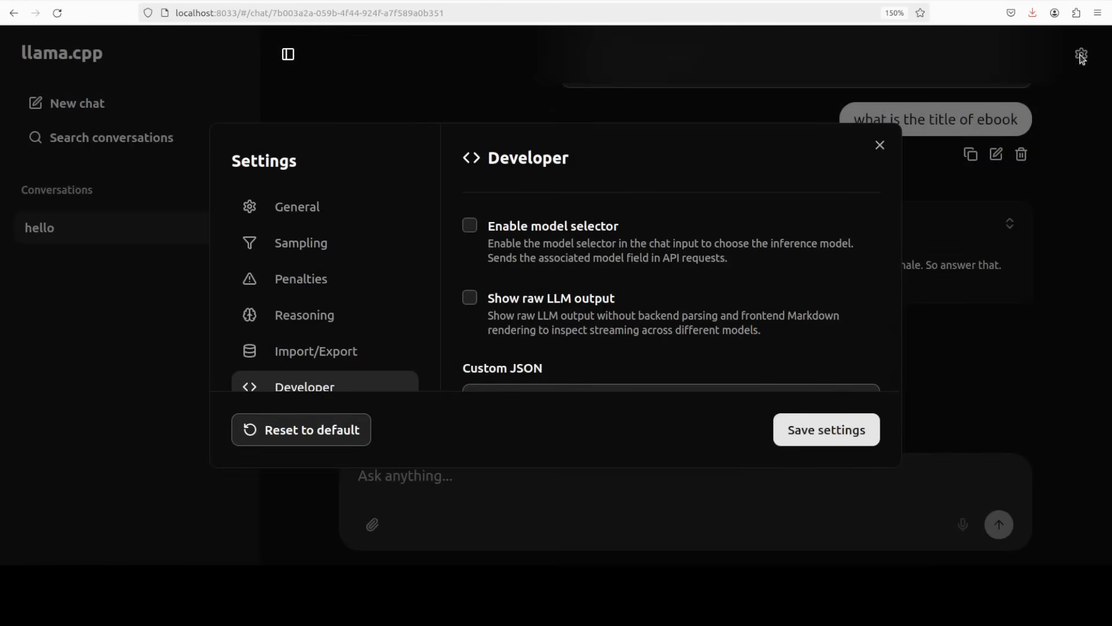
mouse_move(1072, 115)
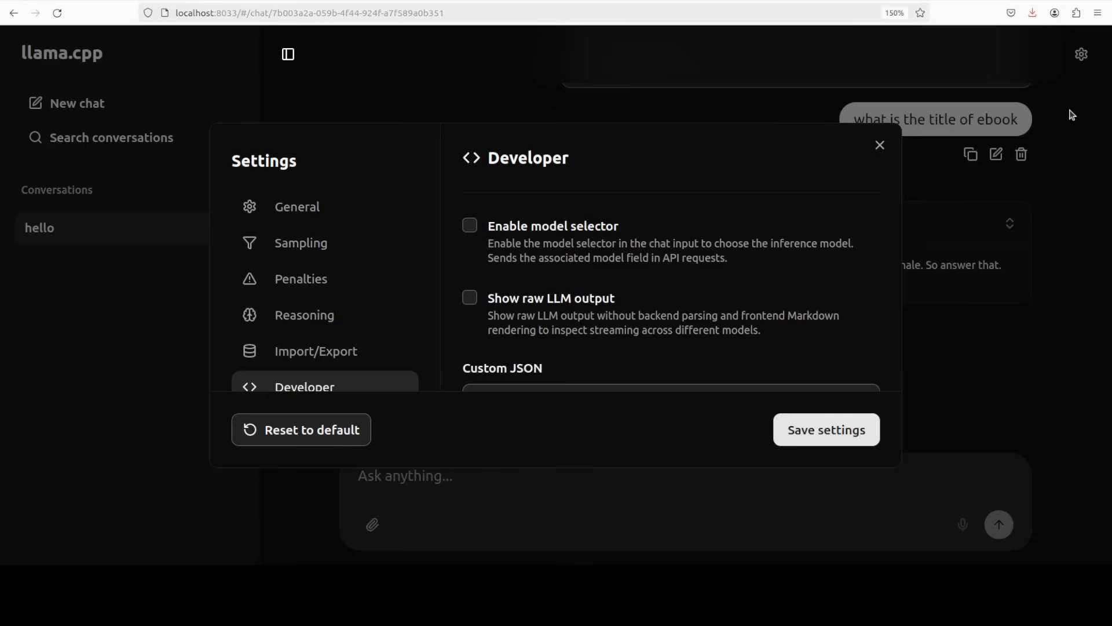
click(297, 206)
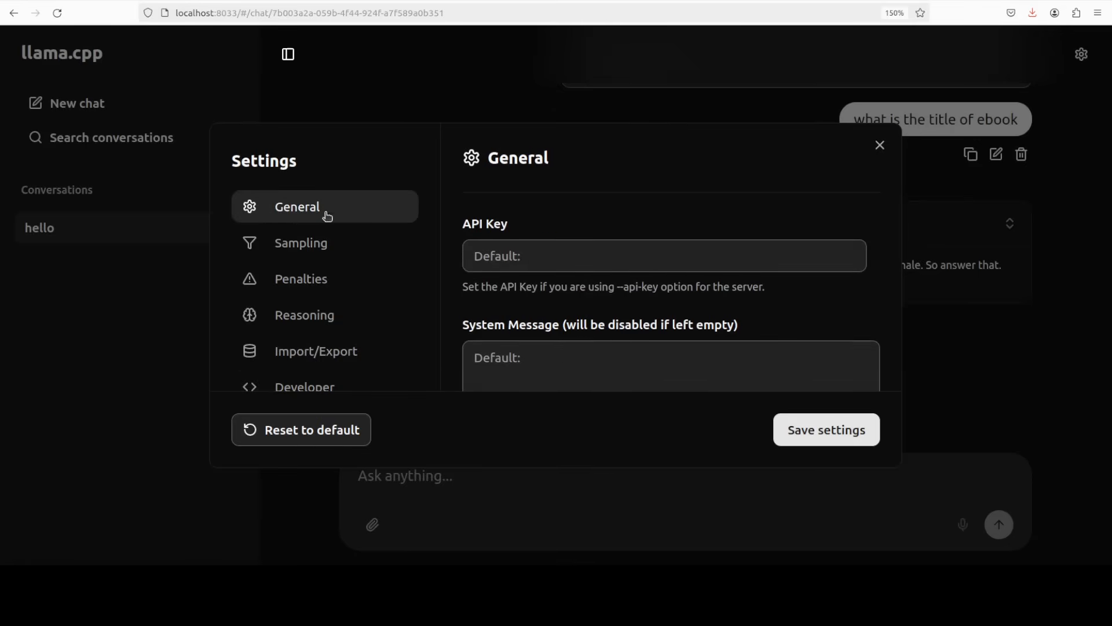
scroll(down, 3)
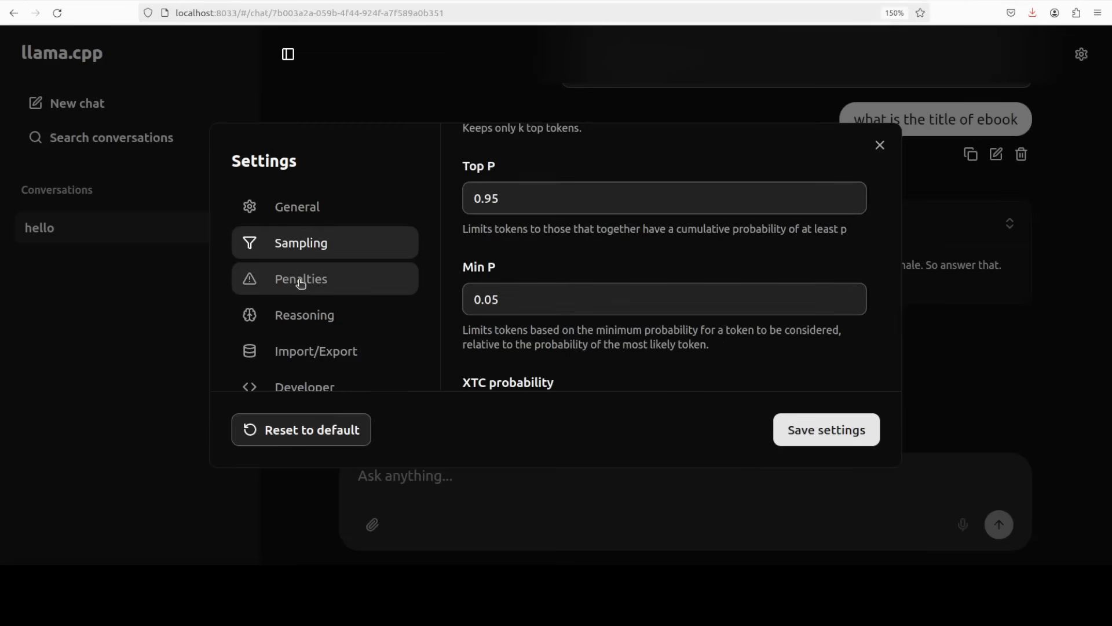
click(304, 314)
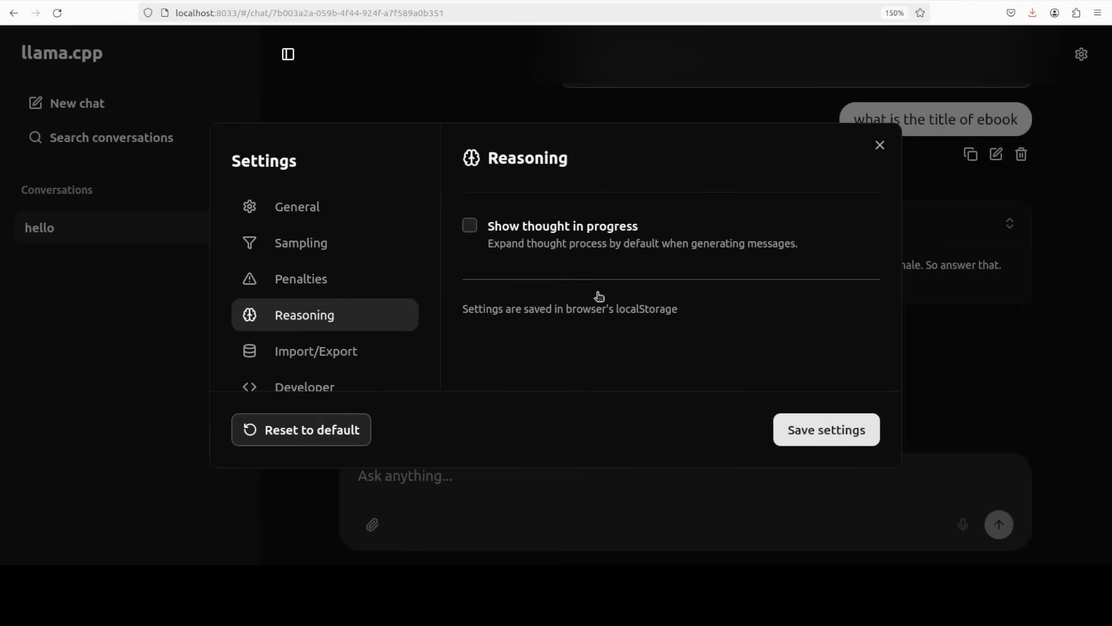
mouse_move(486, 232)
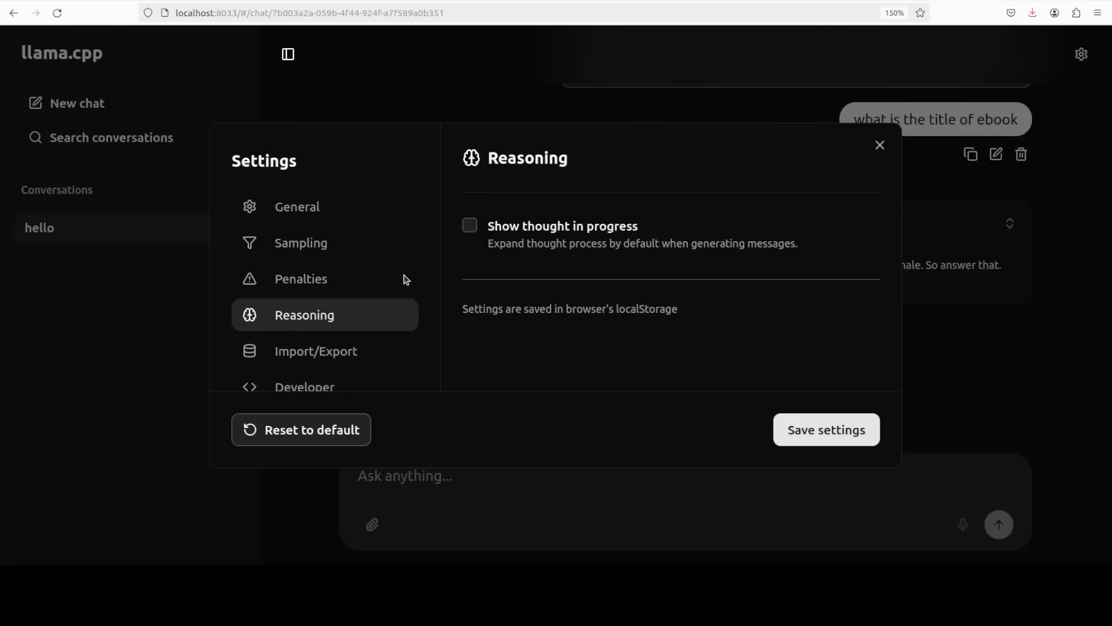
click(316, 351)
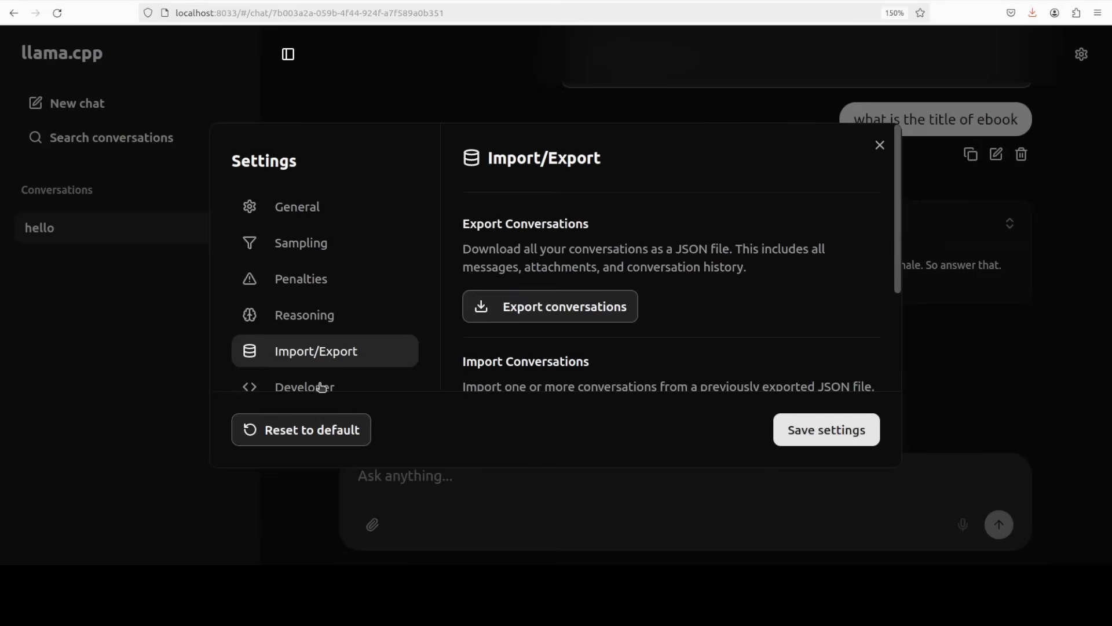
click(304, 387)
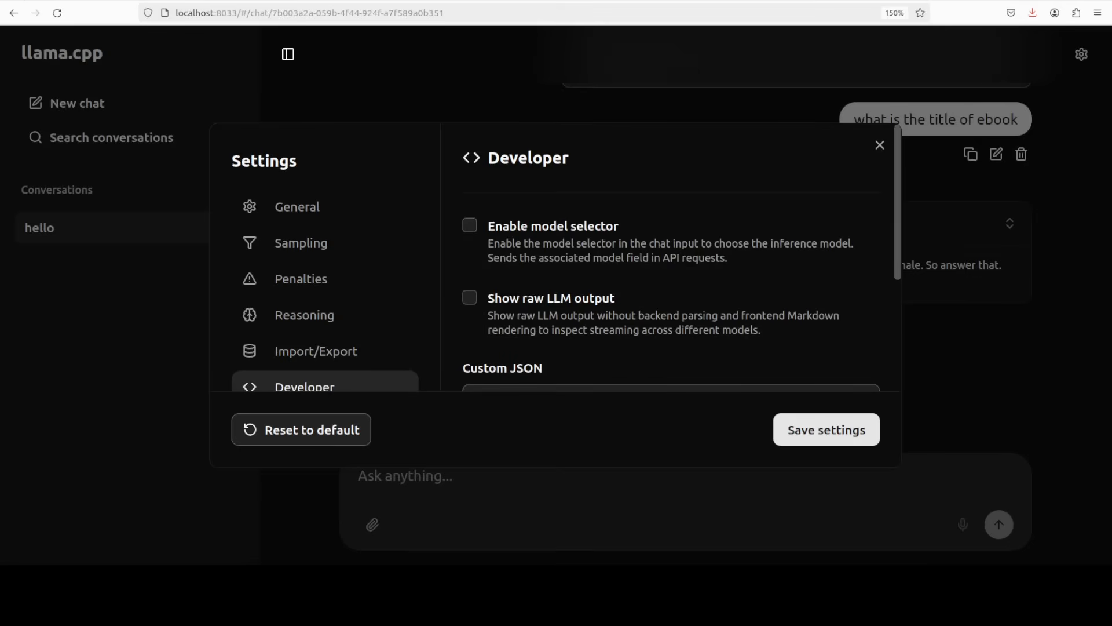
scroll(down, 3)
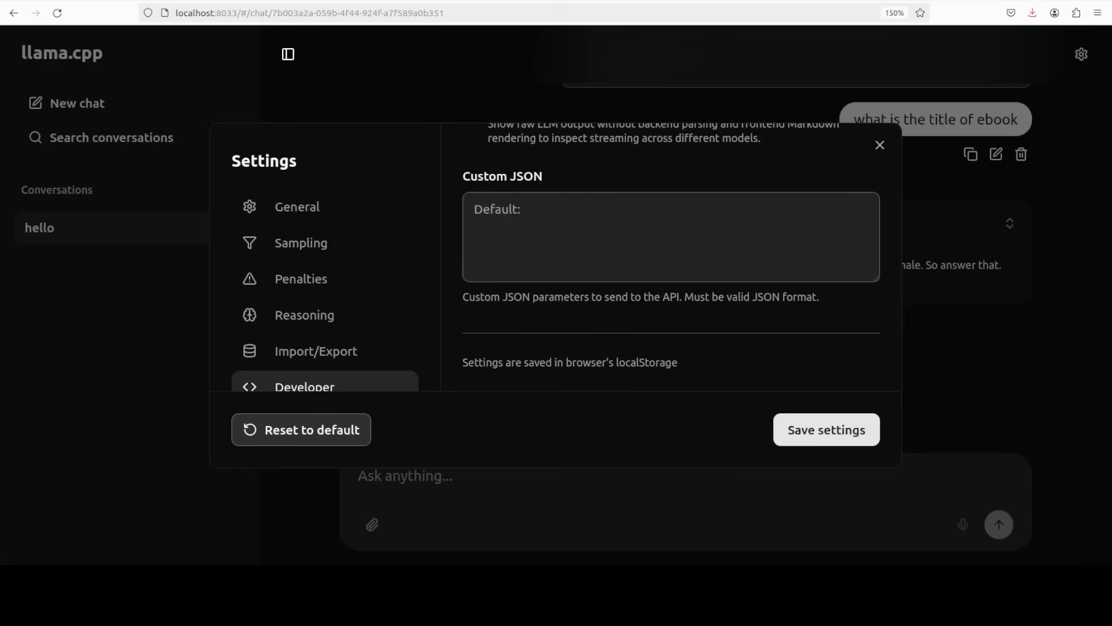
click(879, 145)
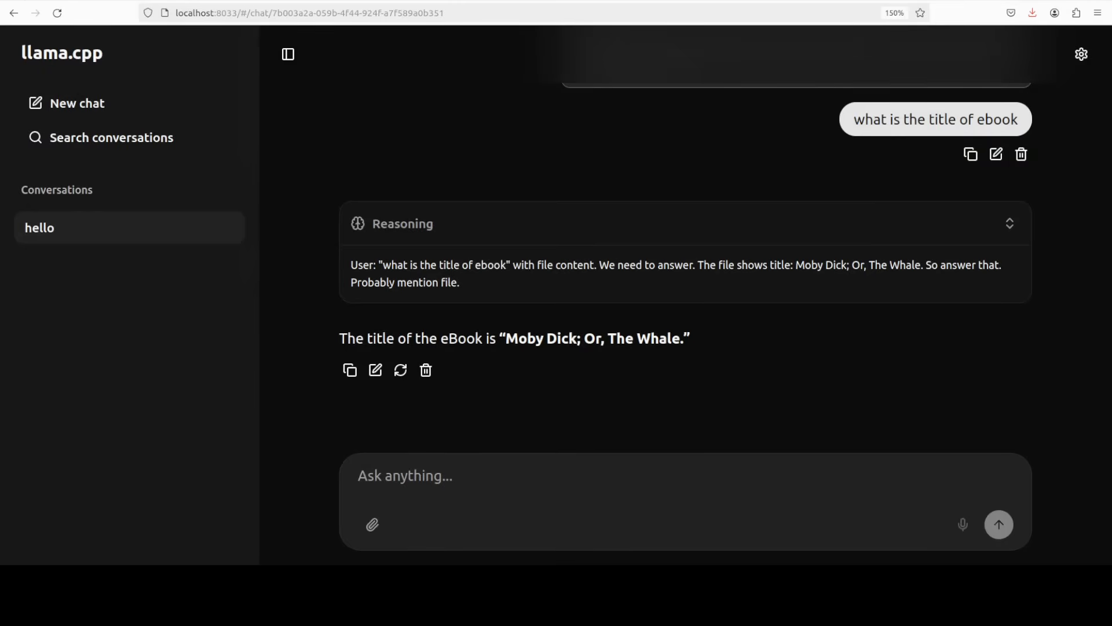
Step: Start a new chat and load the page URL with ?q=what+is+AI appended
click(76, 103)
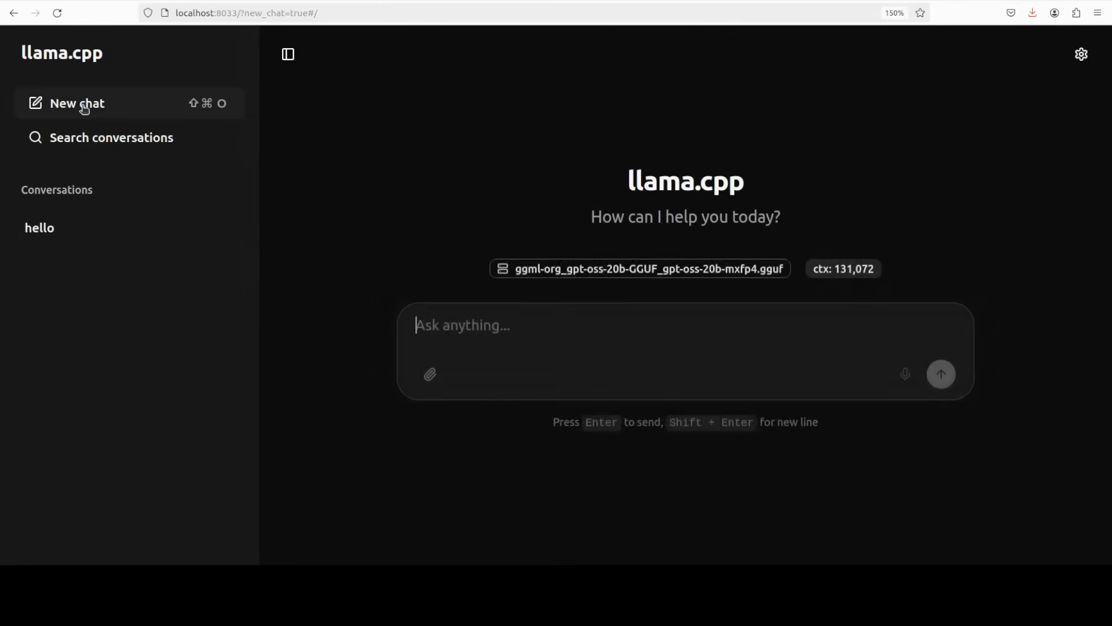
click(246, 13)
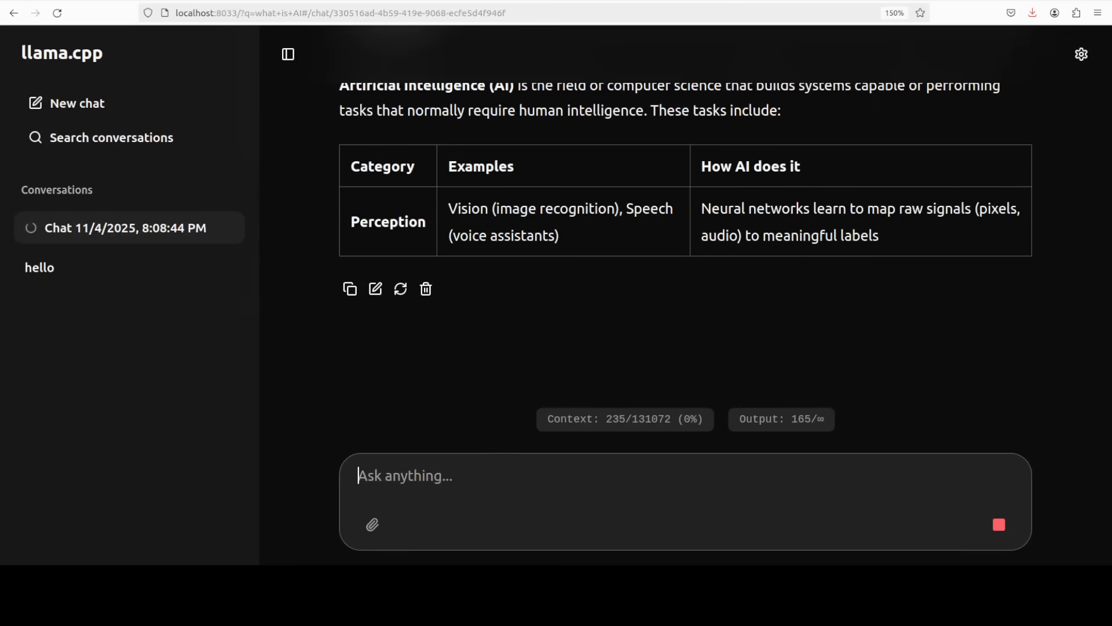
Step: Start a new chat for the hello-world Python program and scroll through the reply
click(76, 103)
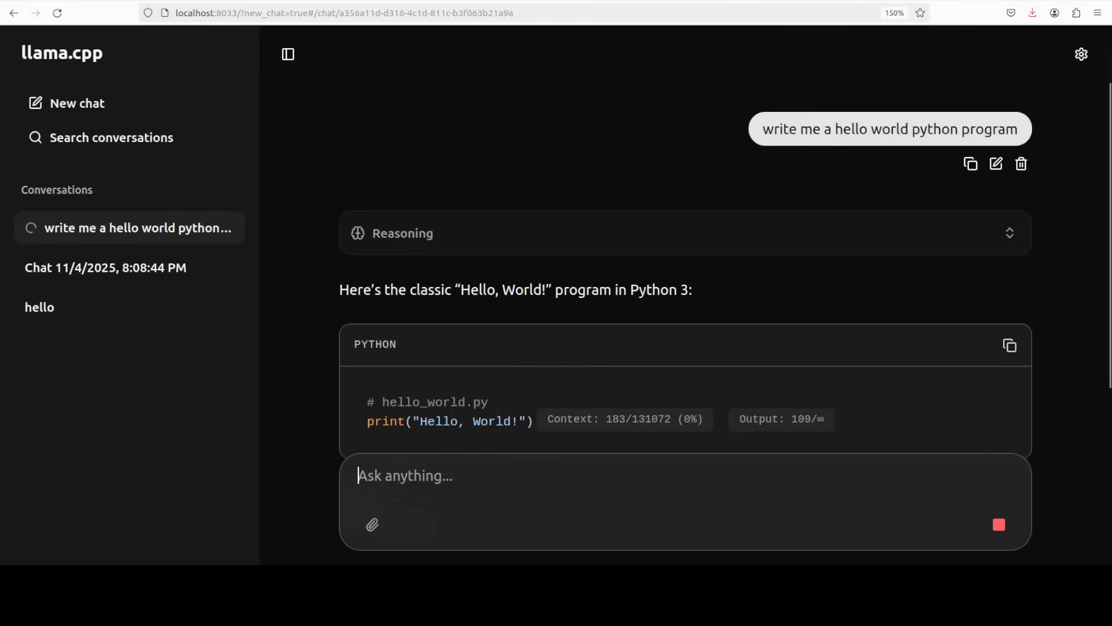
scroll(down, 3)
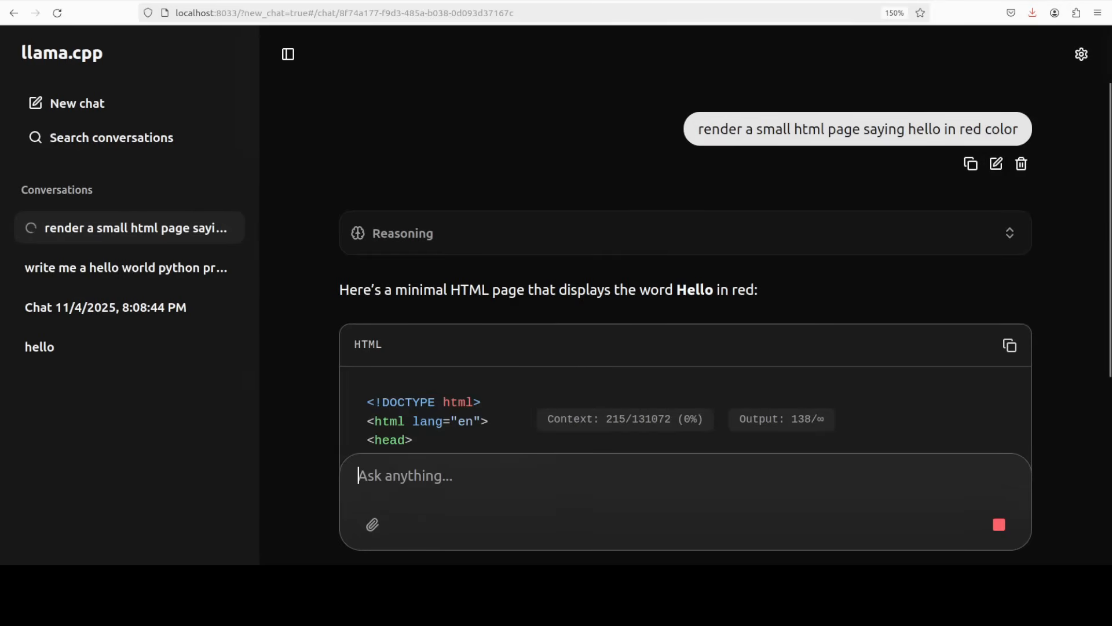
scroll(down, 3)
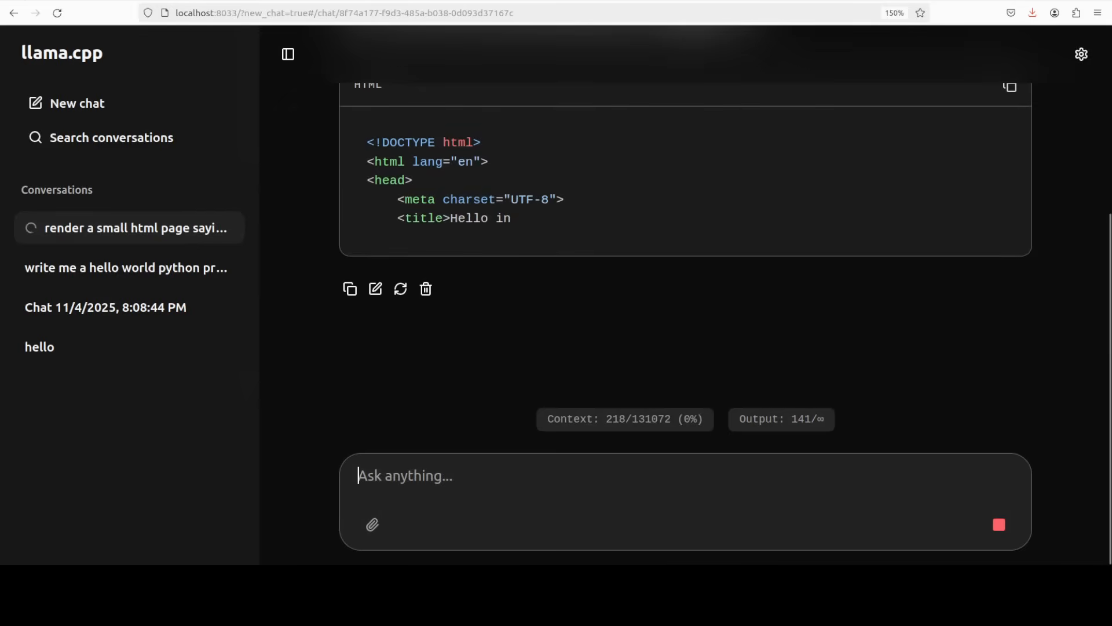